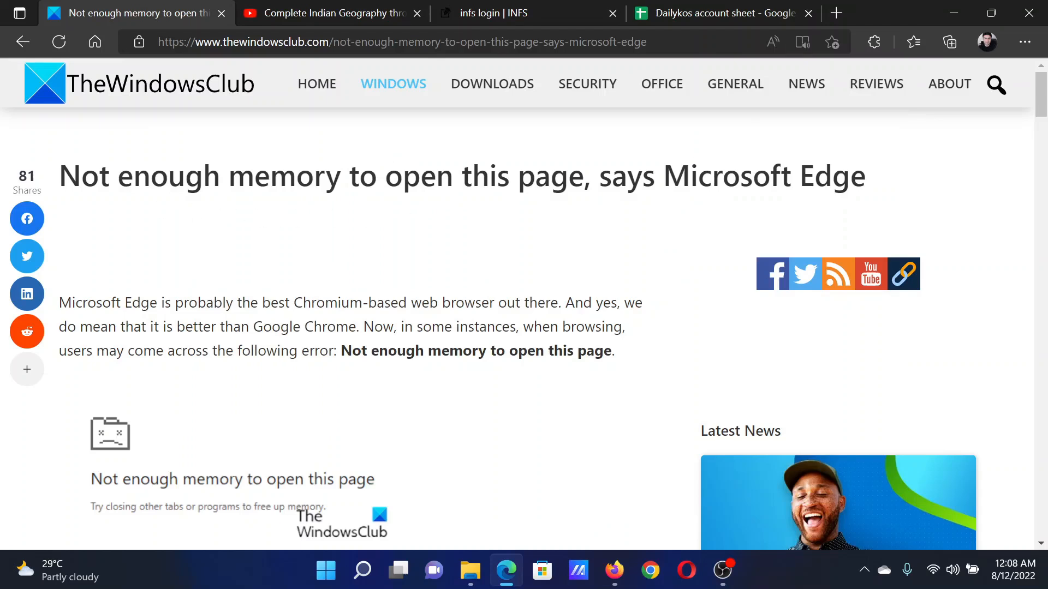
Highlight the article's first two fixes: reducing open tabs and turning off extensions.
left_click_drag(59, 176, 489, 176)
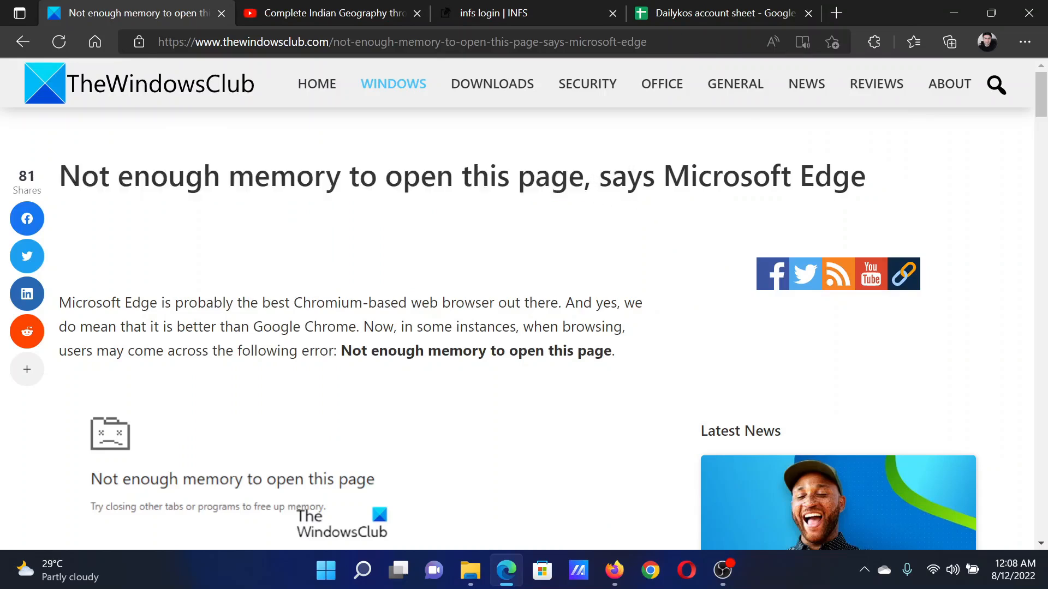
scroll("down", 3)
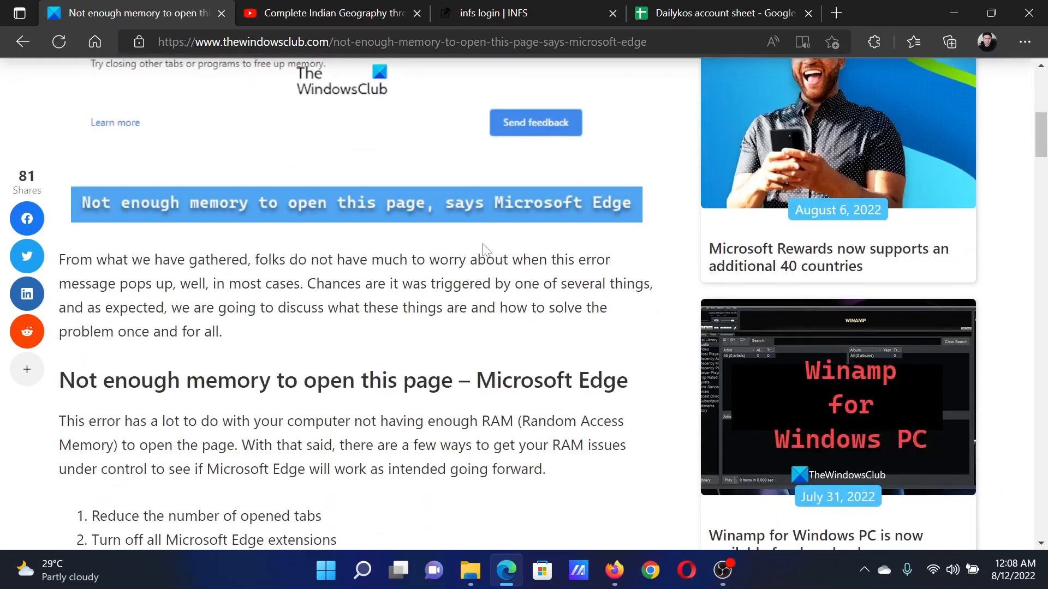
scroll("up", 3)
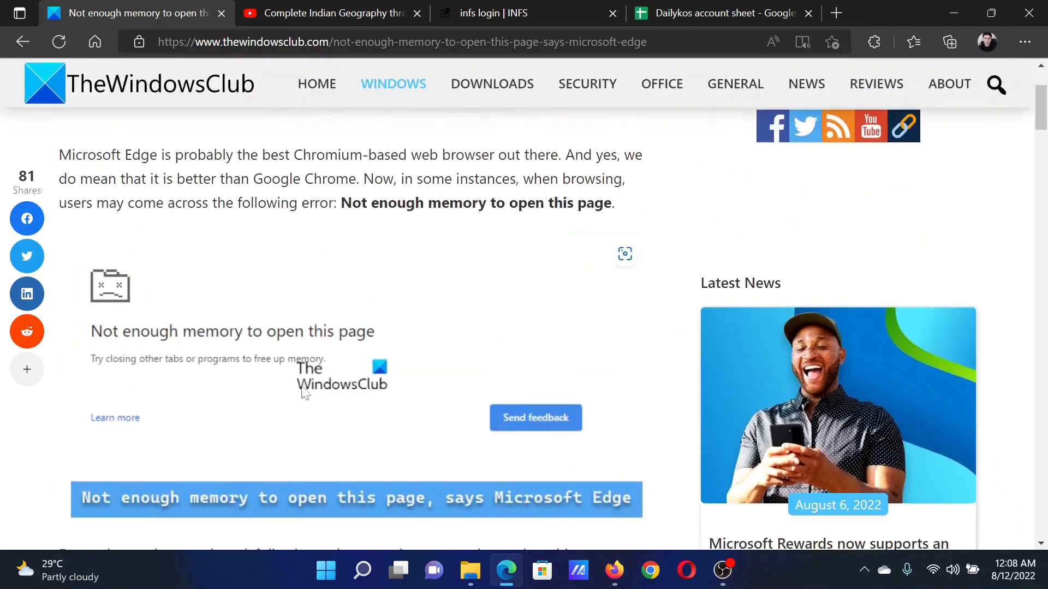
scroll("down", 3)
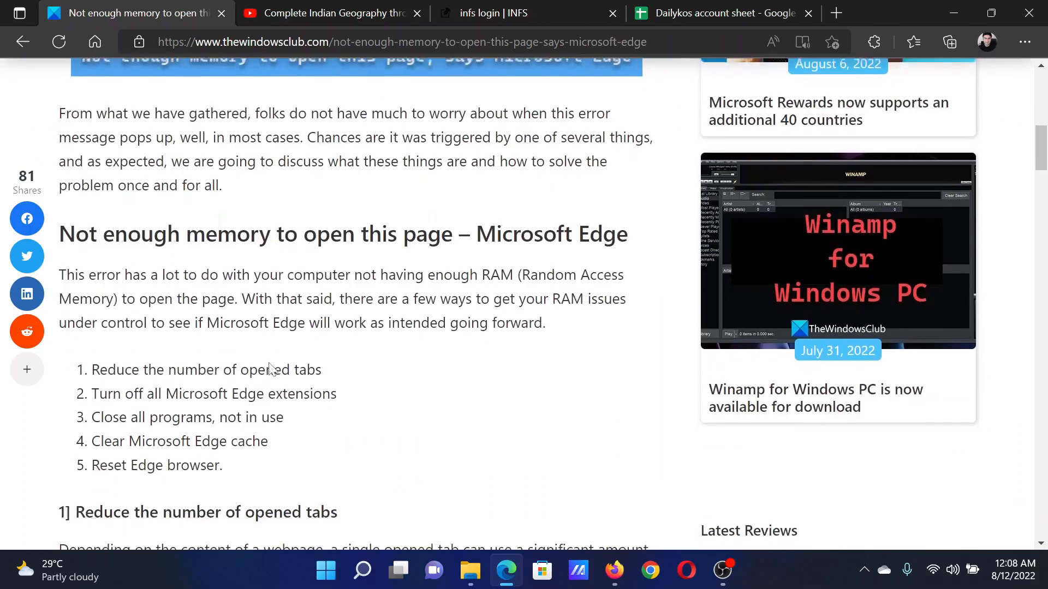
double_click(114, 368)
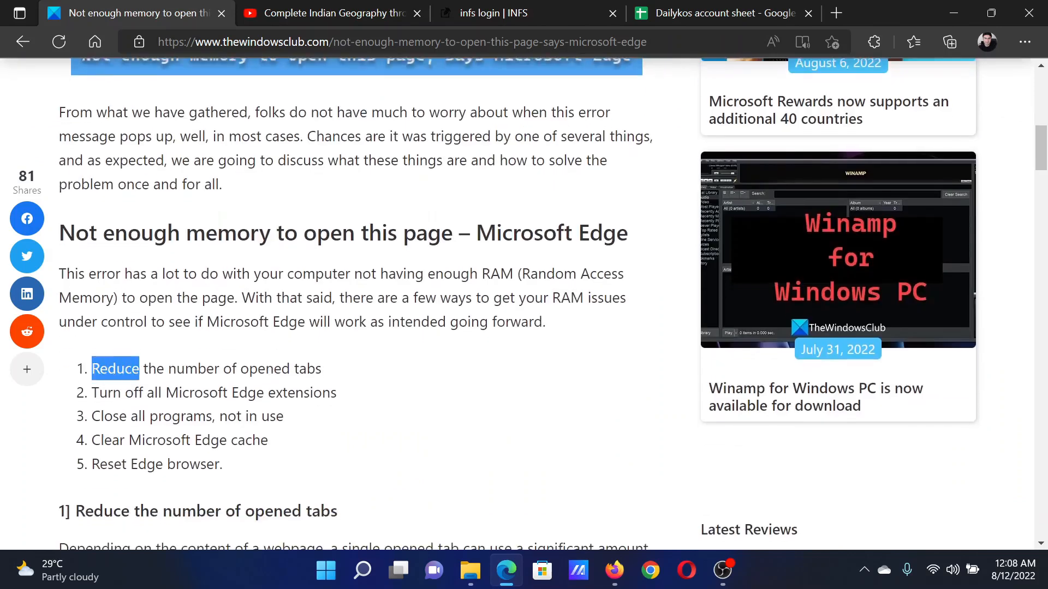
left_click_drag(92, 368, 321, 369)
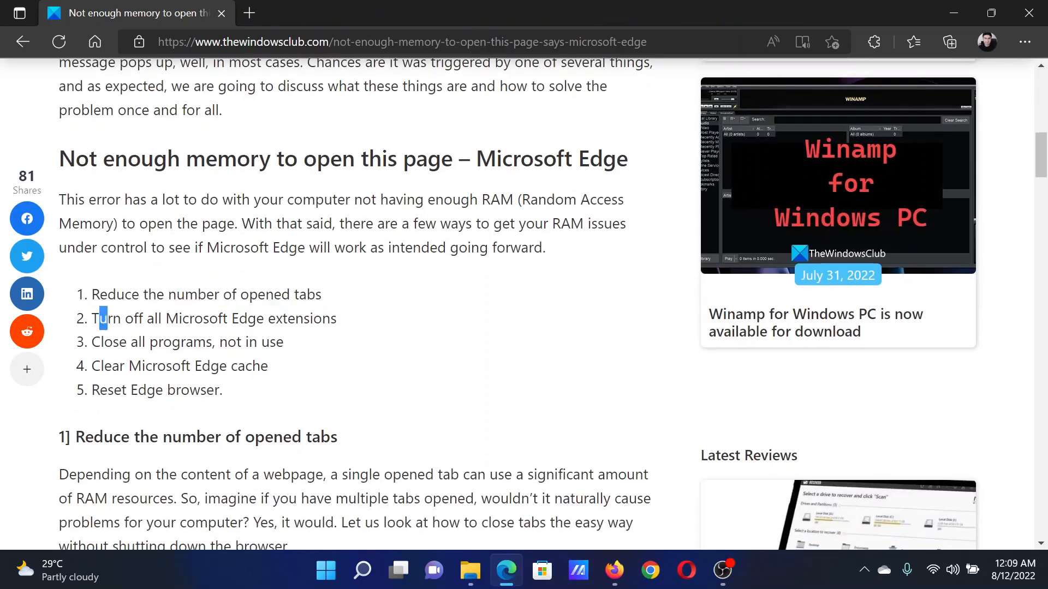
left_click_drag(99, 318, 330, 318)
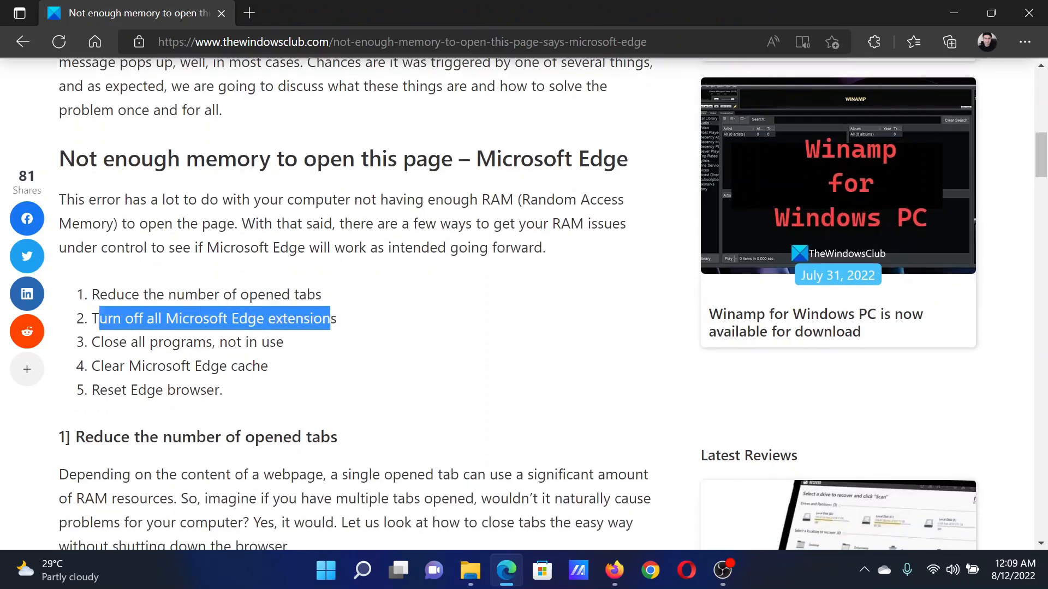
left_click(1024, 42)
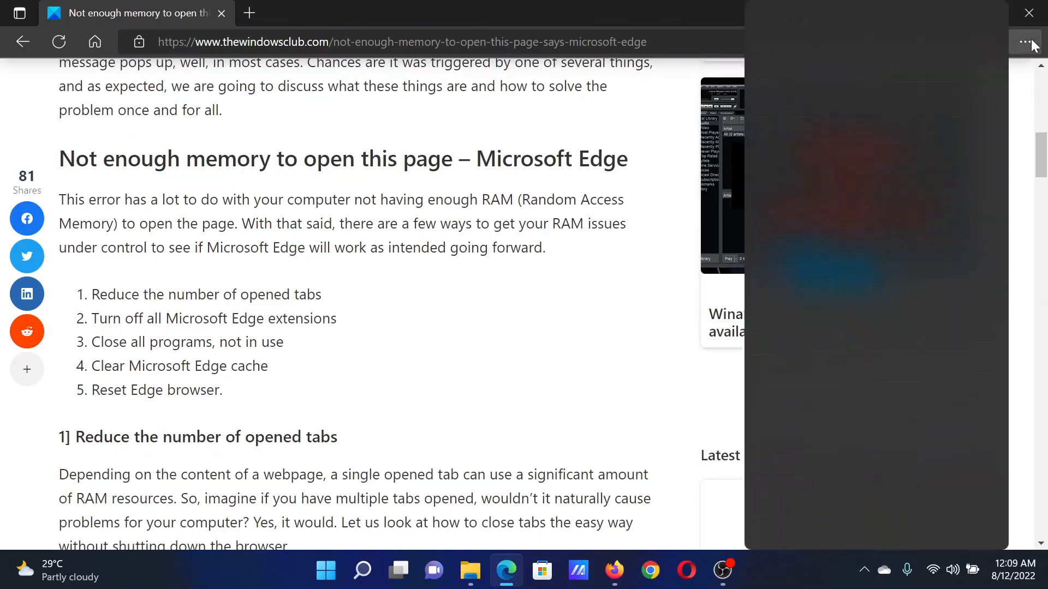
left_click(1027, 42)
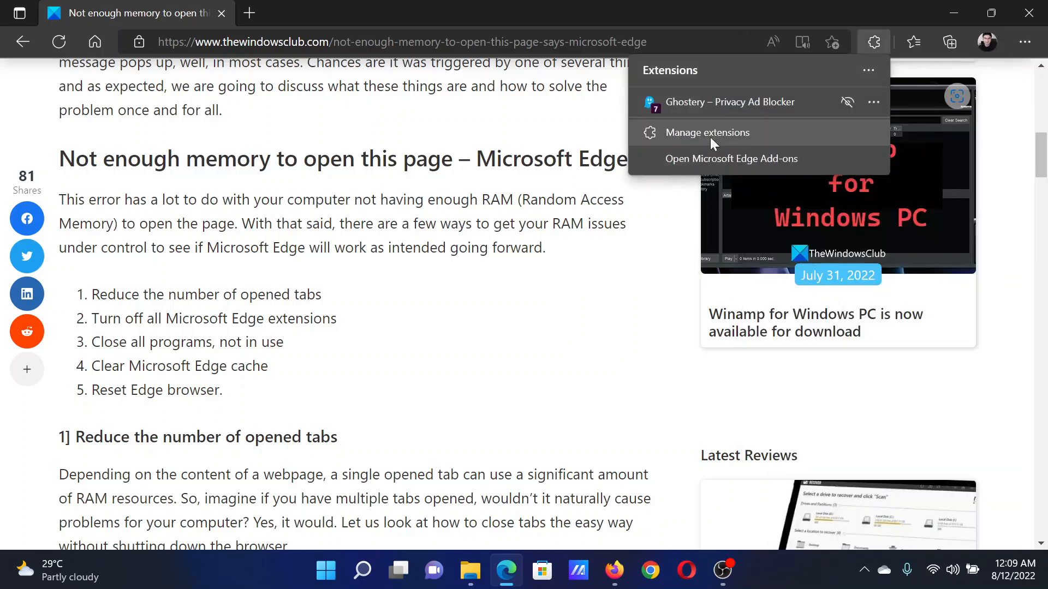
left_click(706, 132)
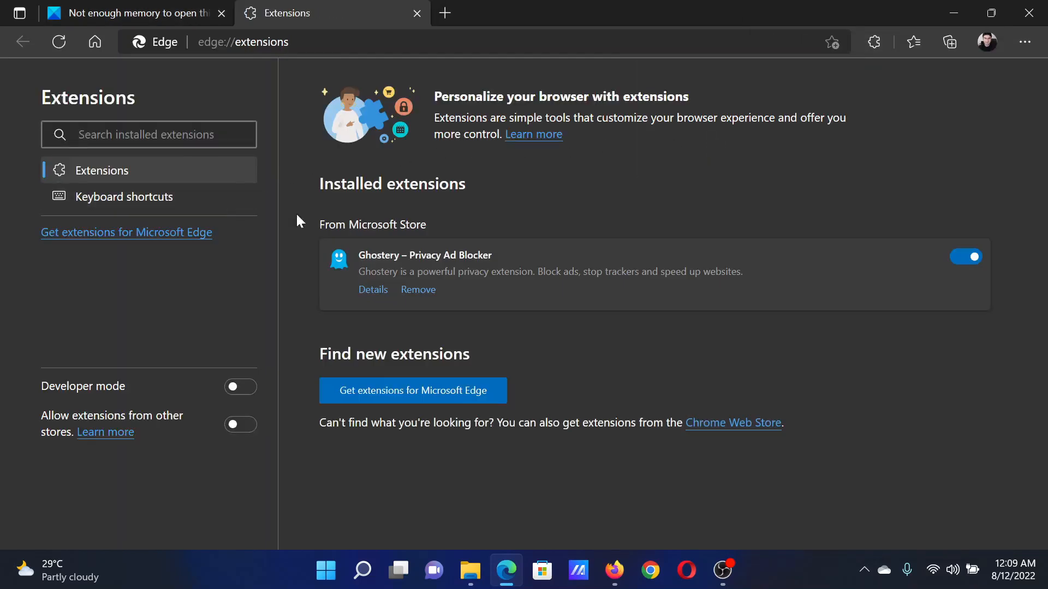
mouse_move(921, 262)
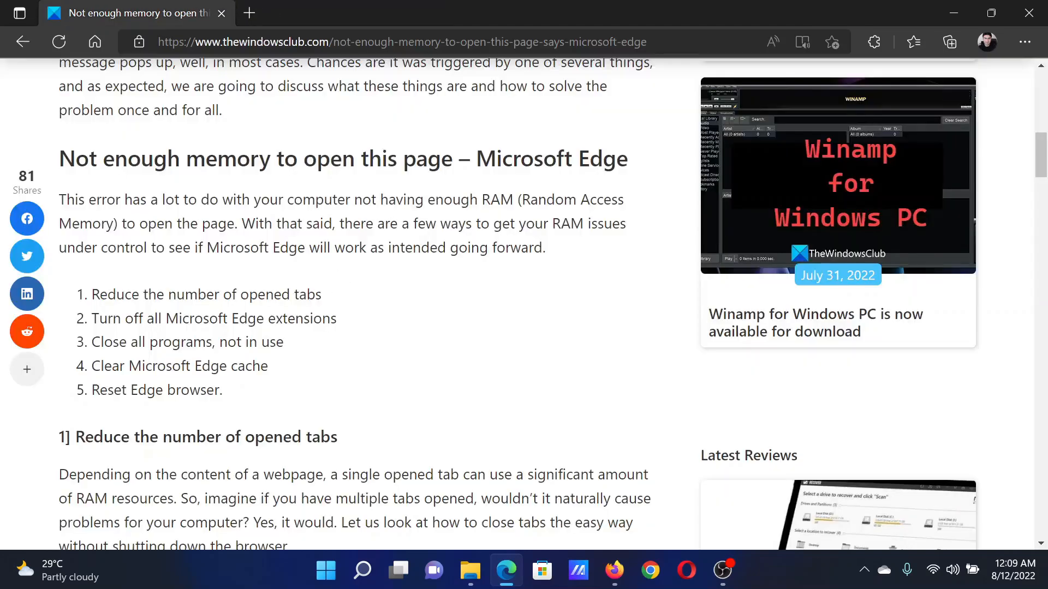
Highlight the next fix, launch Task Manager from search, and bring up Firefox's actions.
left_click_drag(99, 342, 276, 342)
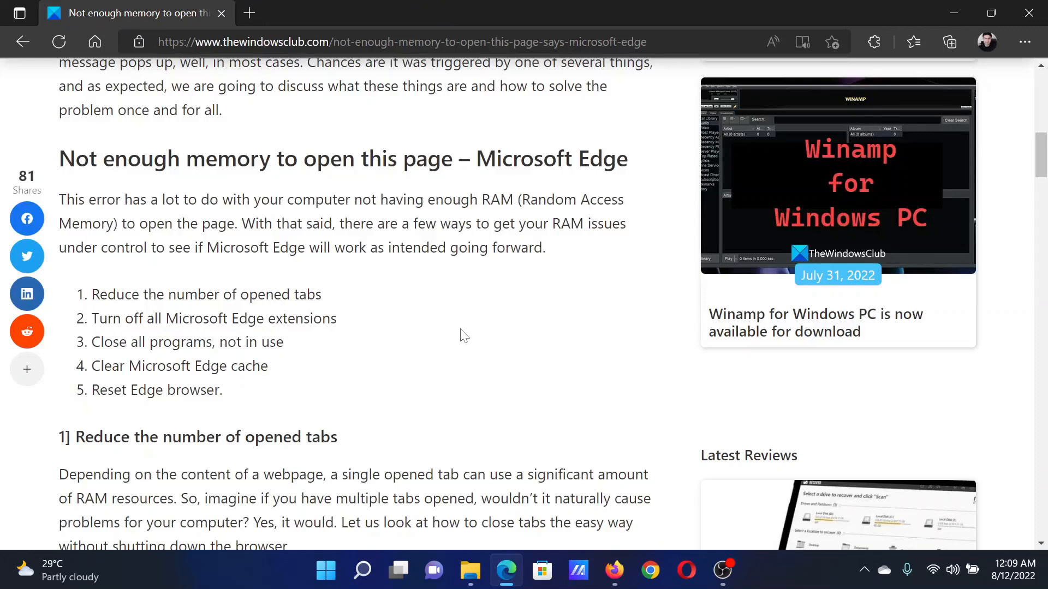
left_click(363, 569)
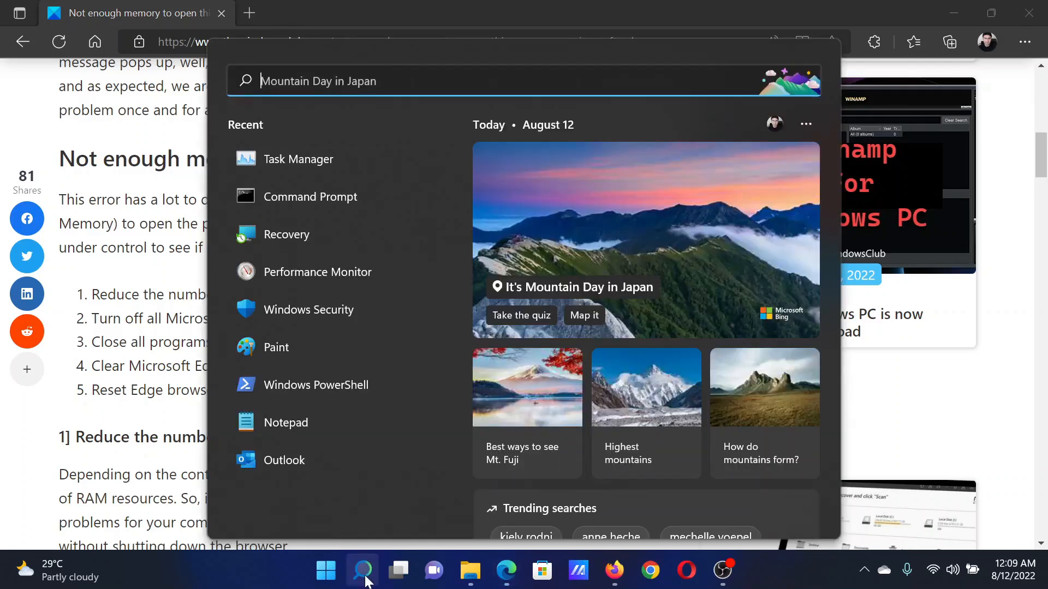
type("task Manager")
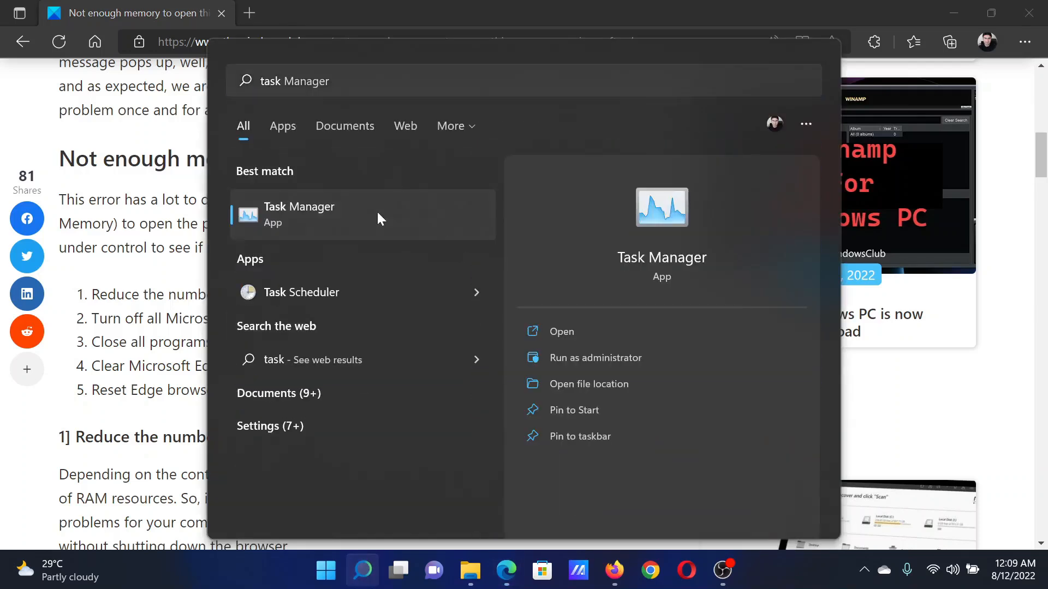
left_click(299, 214)
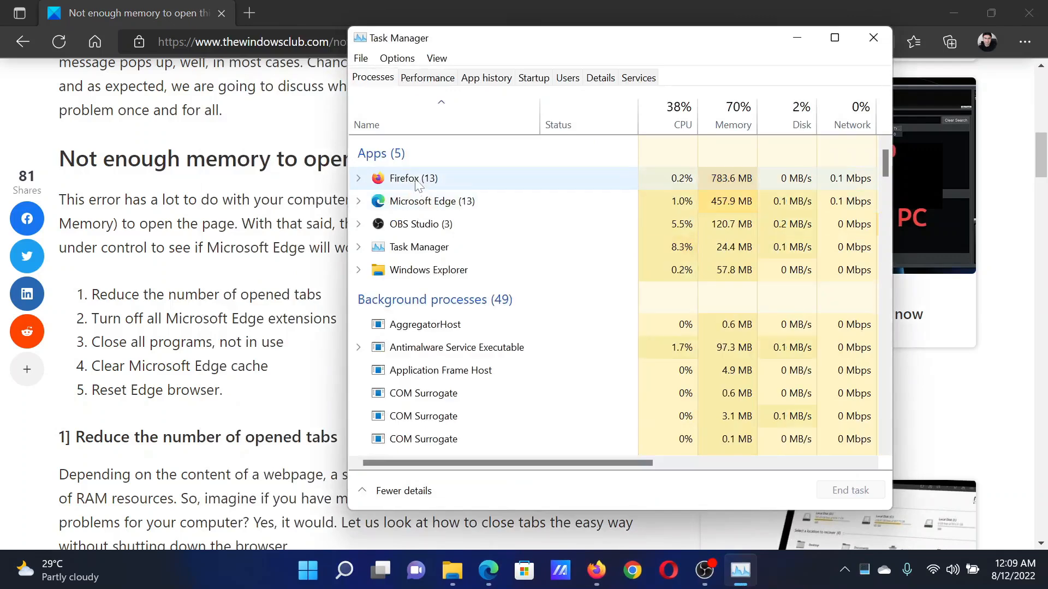
right_click(413, 178)
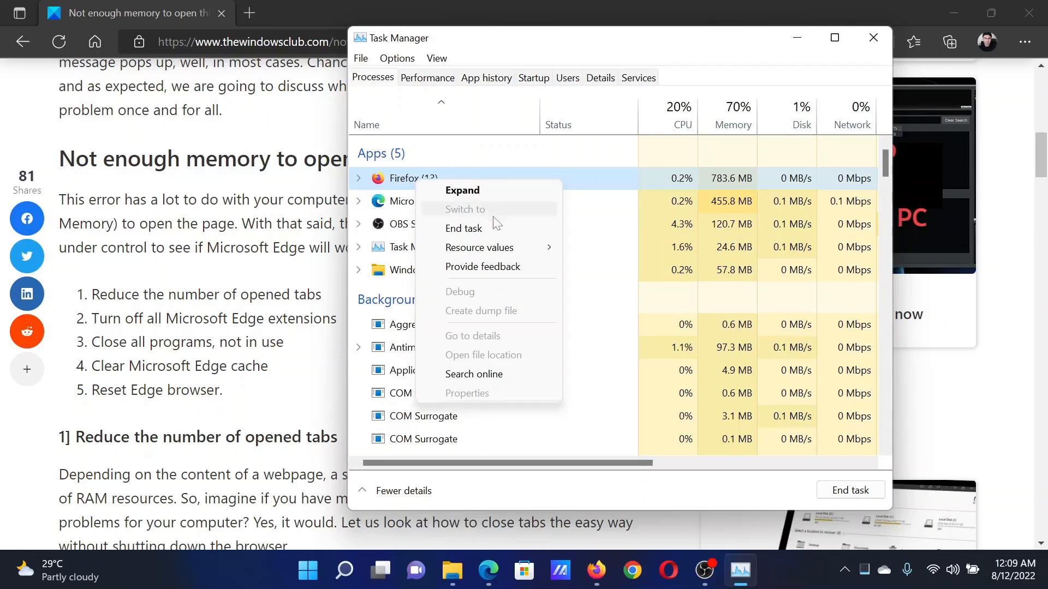
mouse_move(481, 228)
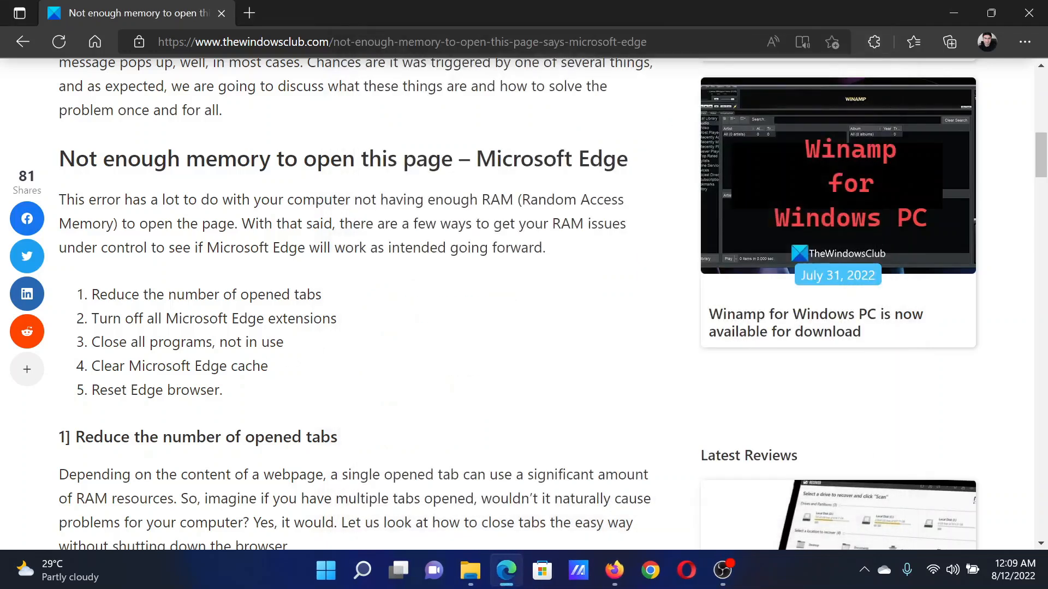
Highlight the cache fix, clear all-time browsing data from History, and close Settings.
left_click_drag(98, 366, 267, 366)
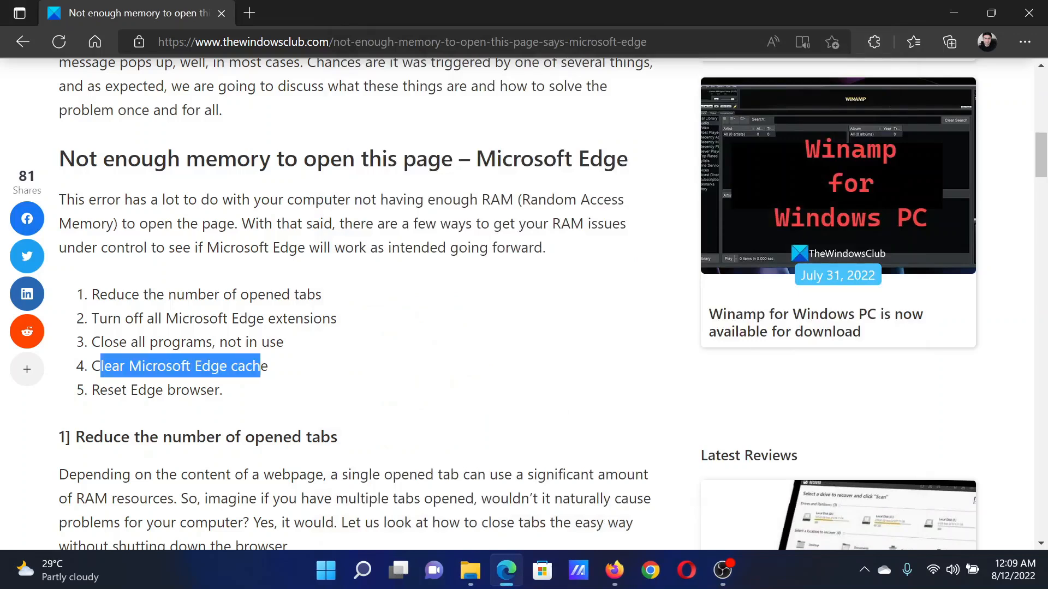
left_click(1026, 42)
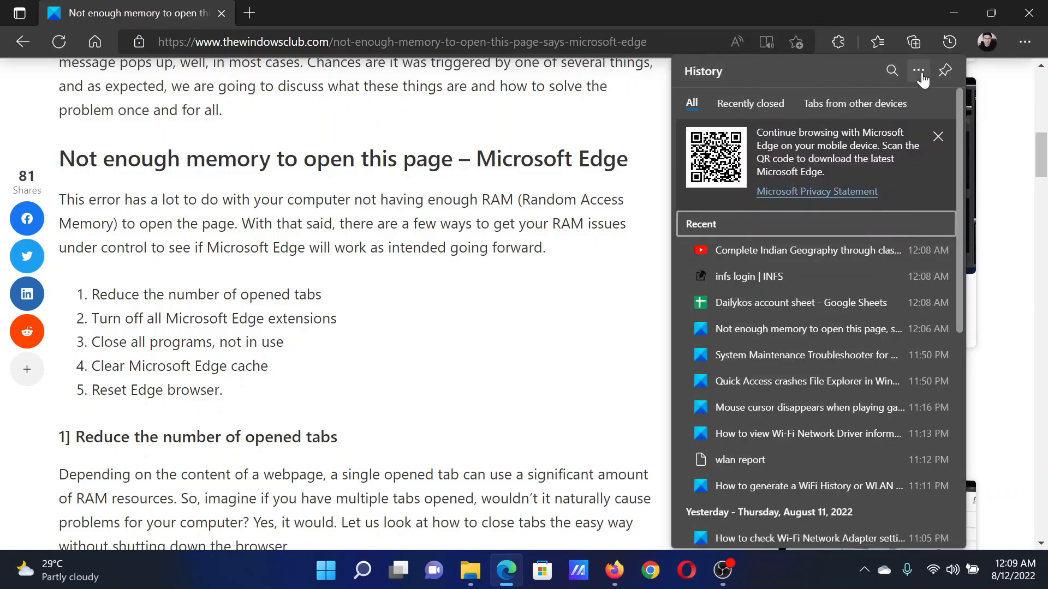
left_click(917, 70)
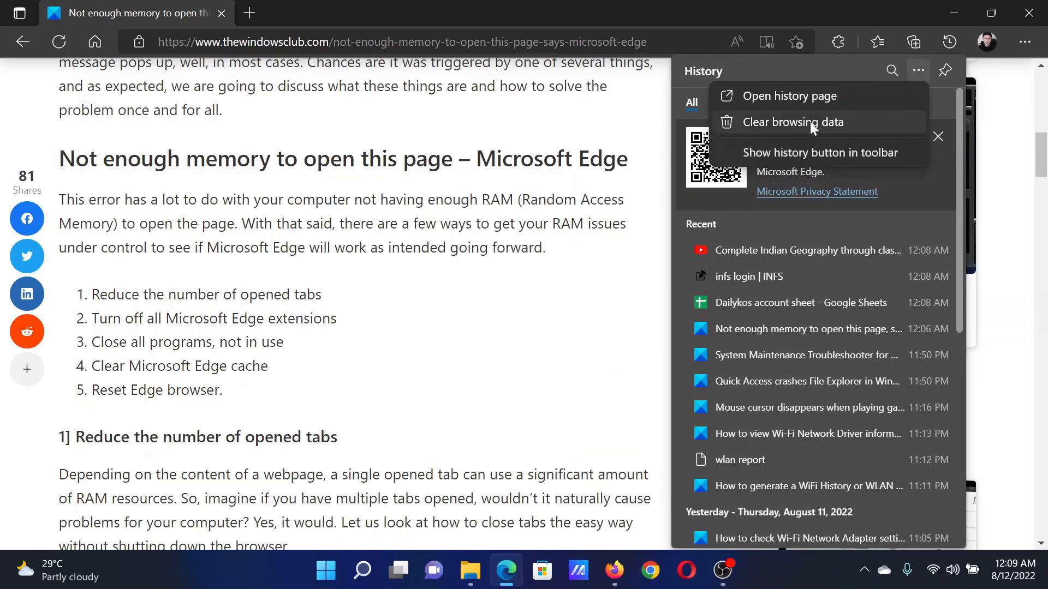
left_click(792, 122)
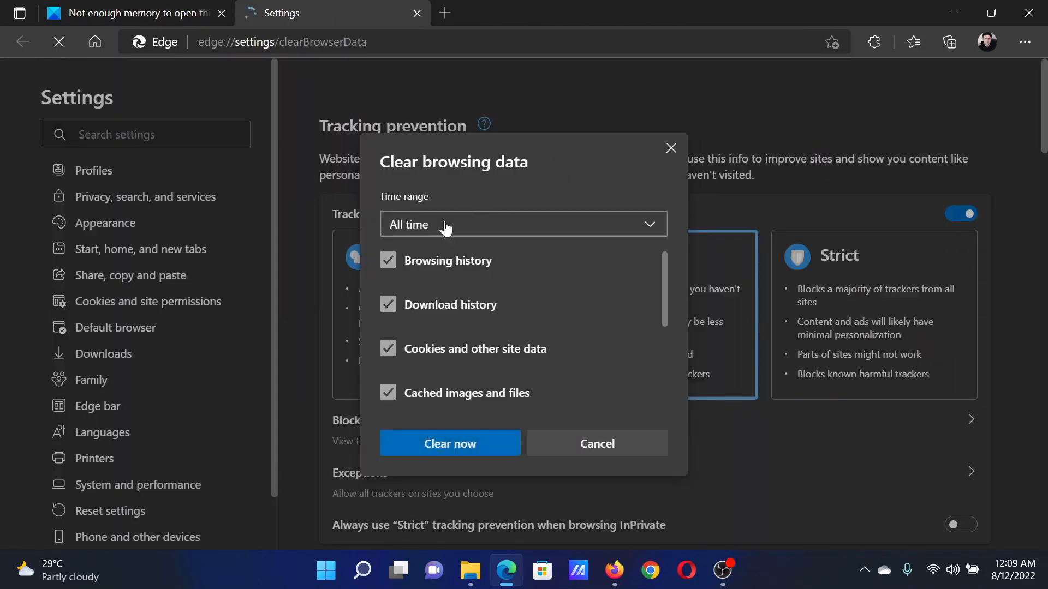
left_click(523, 224)
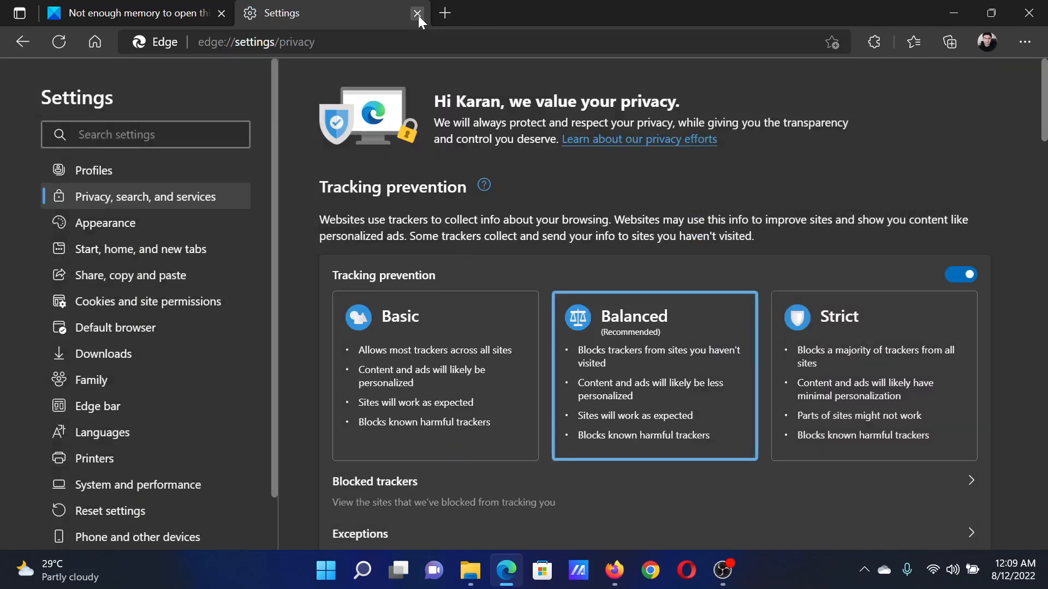
left_click(416, 13)
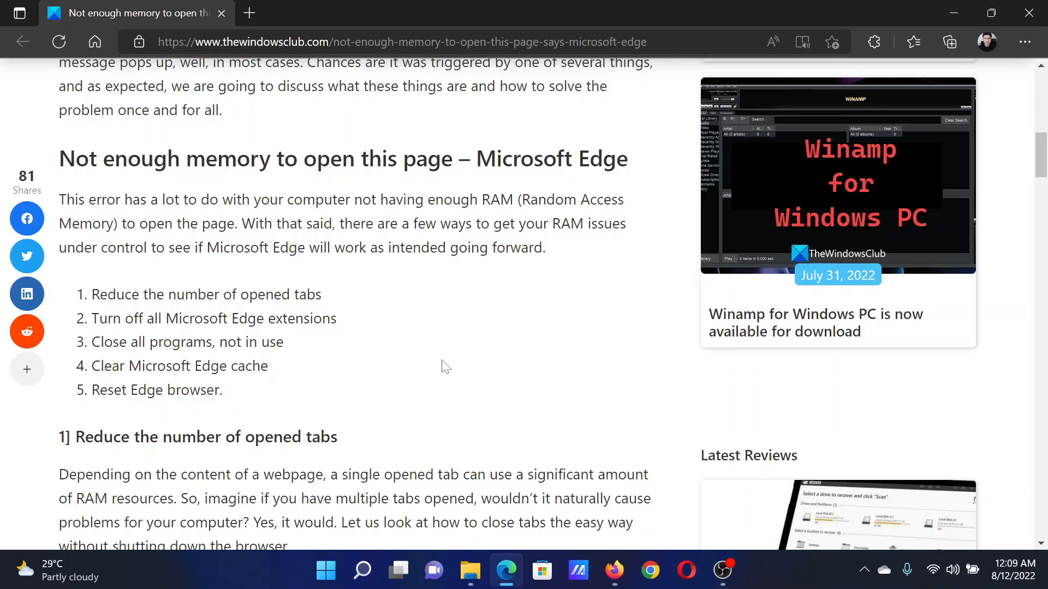
Restore Edge settings to defaults under Reset settings, then close the Settings tab.
left_click(1024, 42)
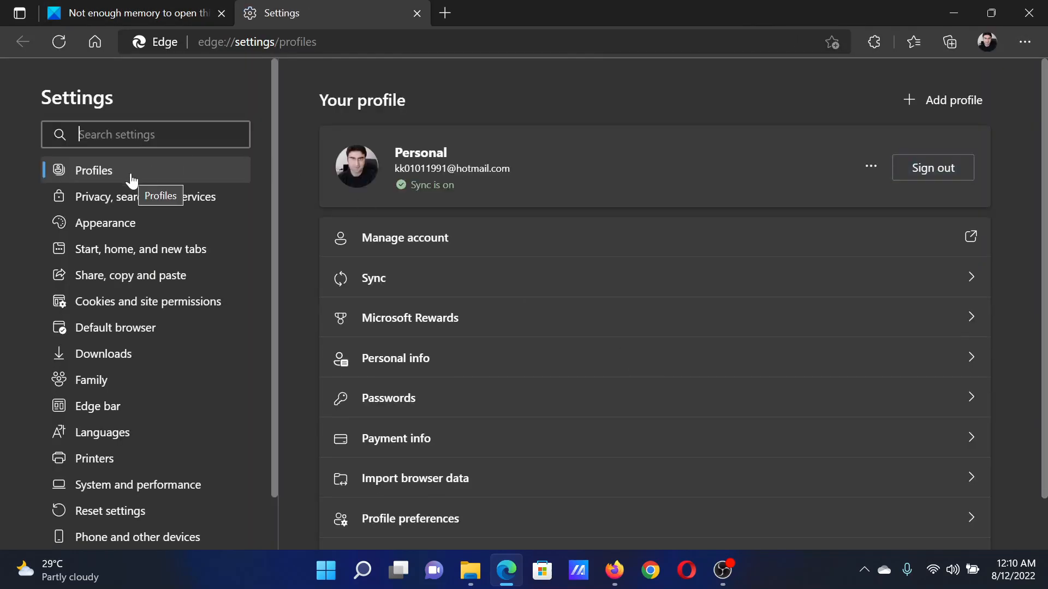
left_click(109, 511)
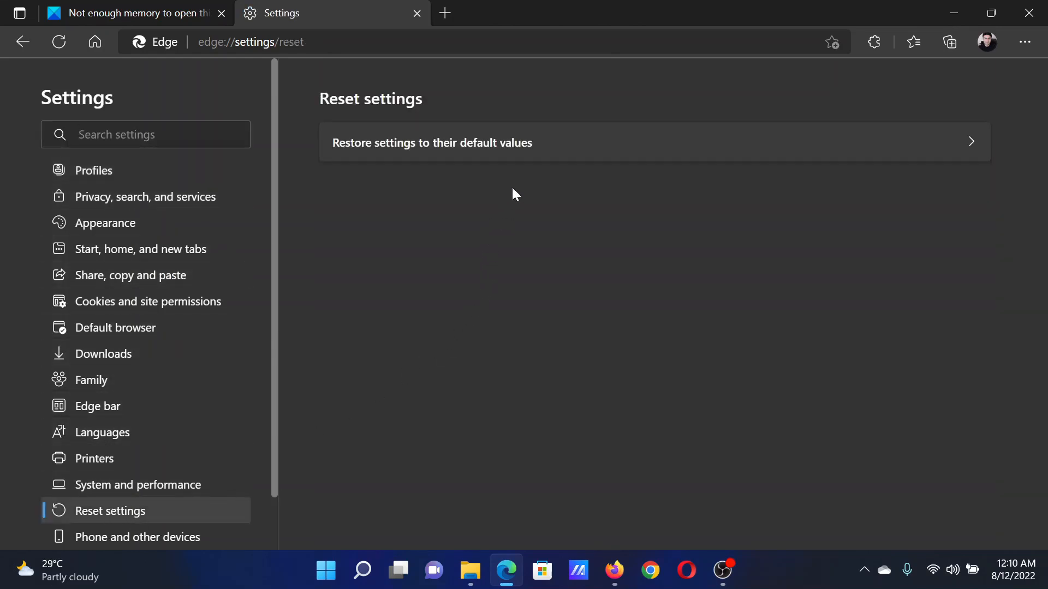
mouse_move(548, 152)
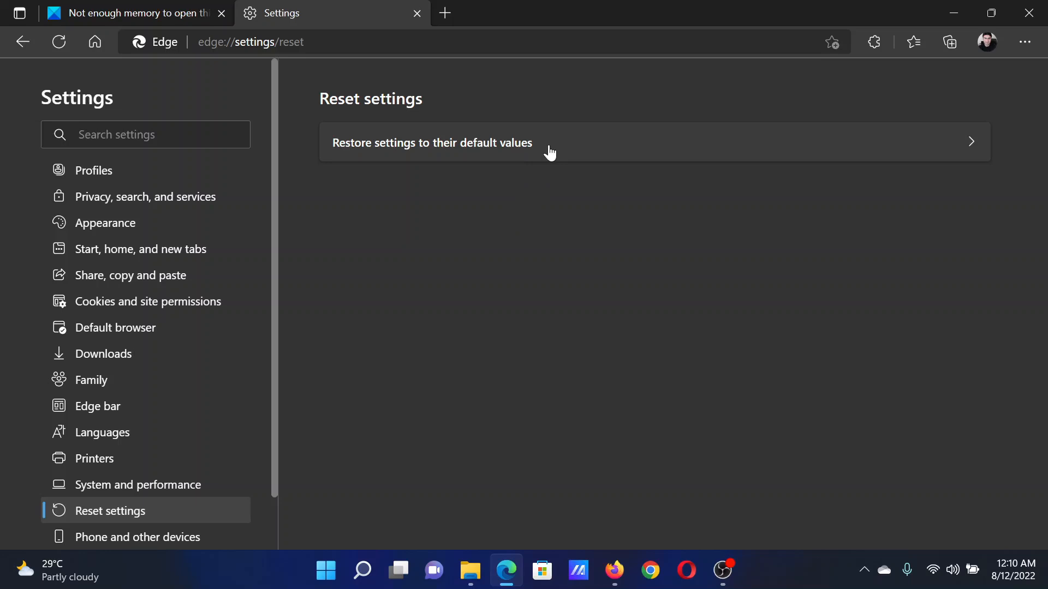
left_click(432, 142)
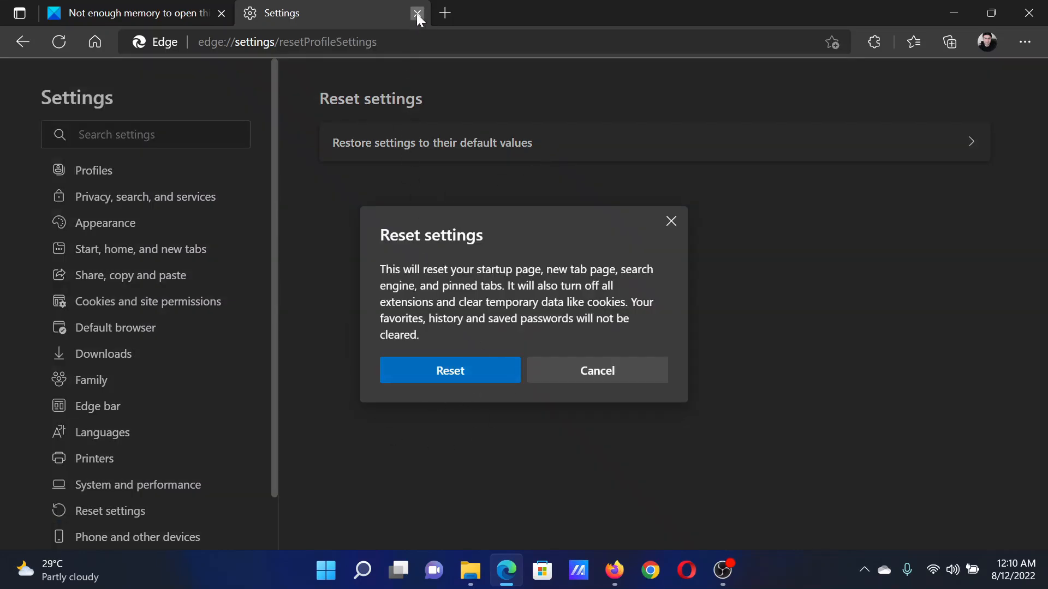
left_click(417, 13)
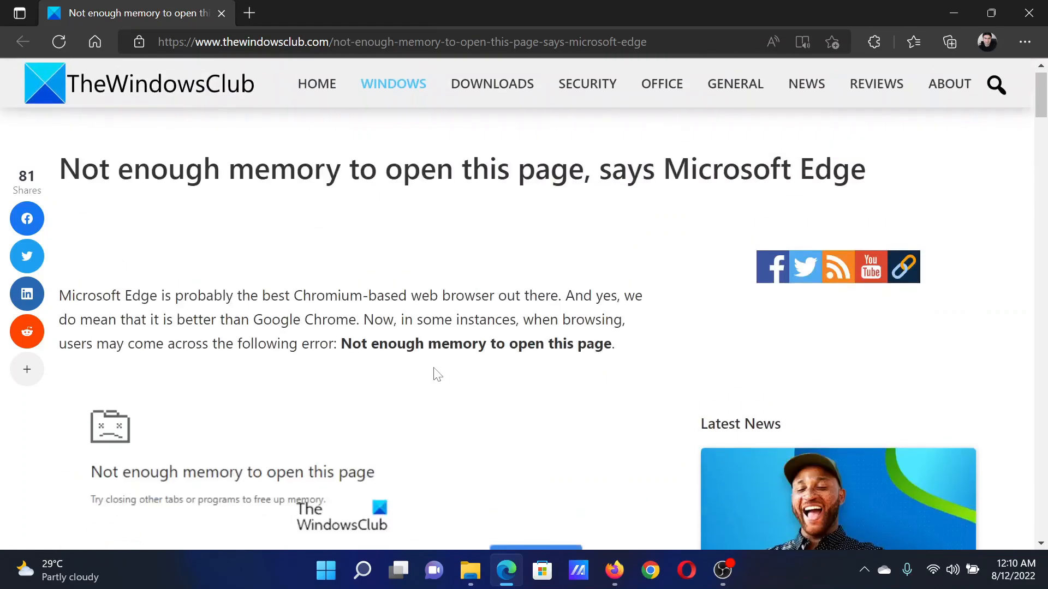
scroll("down", 3)
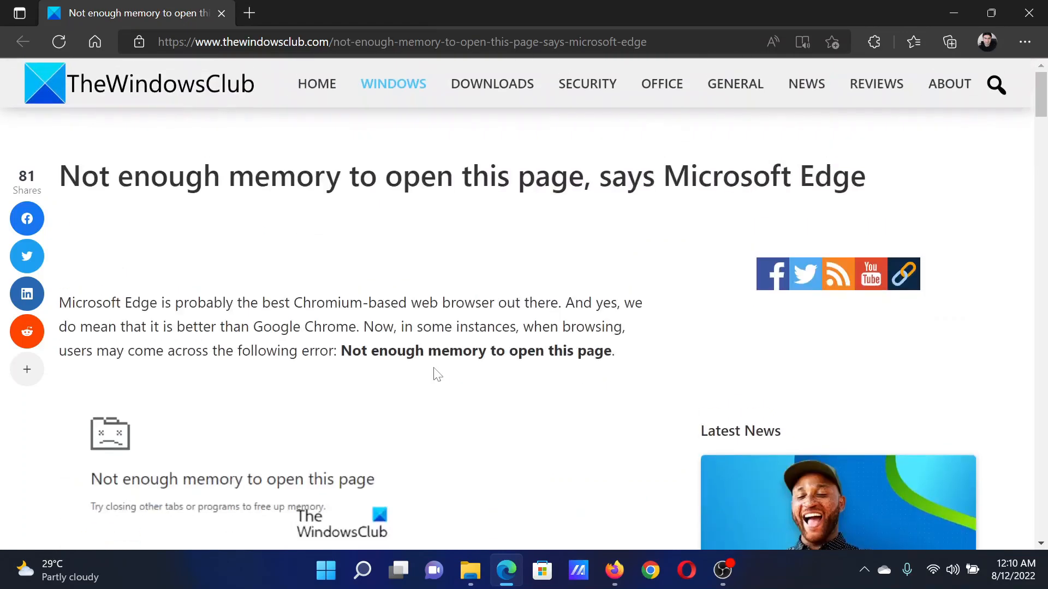